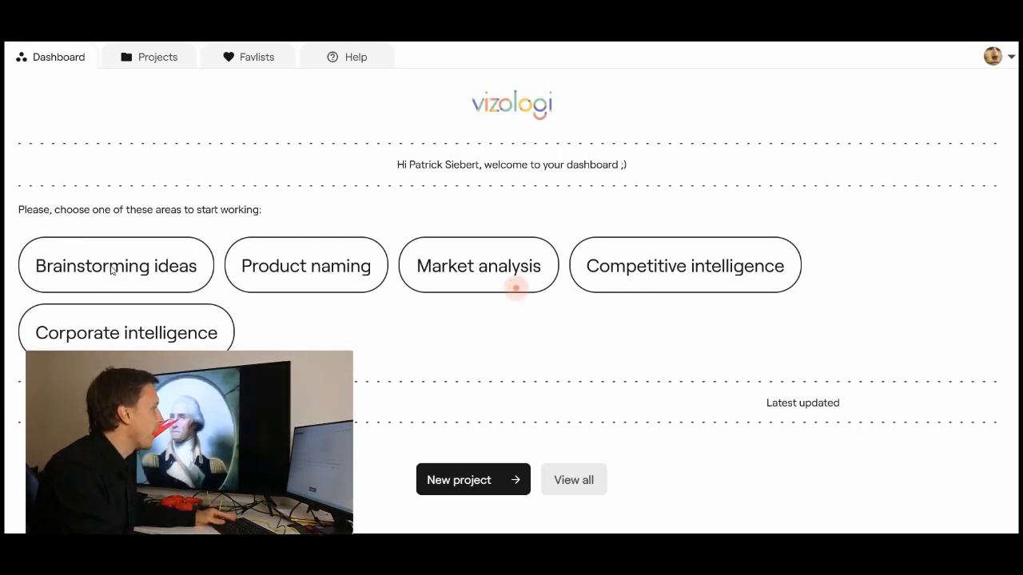
Submit the keywords artificial intelligence and blockchain and review ideas such as blockchain in energy
{"action": "left_click", "coordinate": [115, 265]}
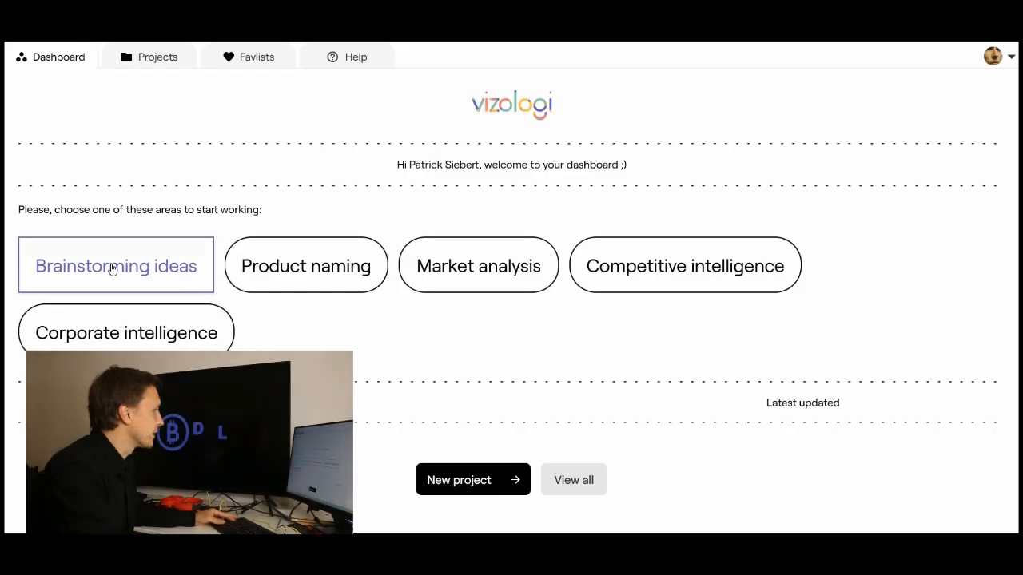
{"action": "left_click", "coordinate": [115, 265]}
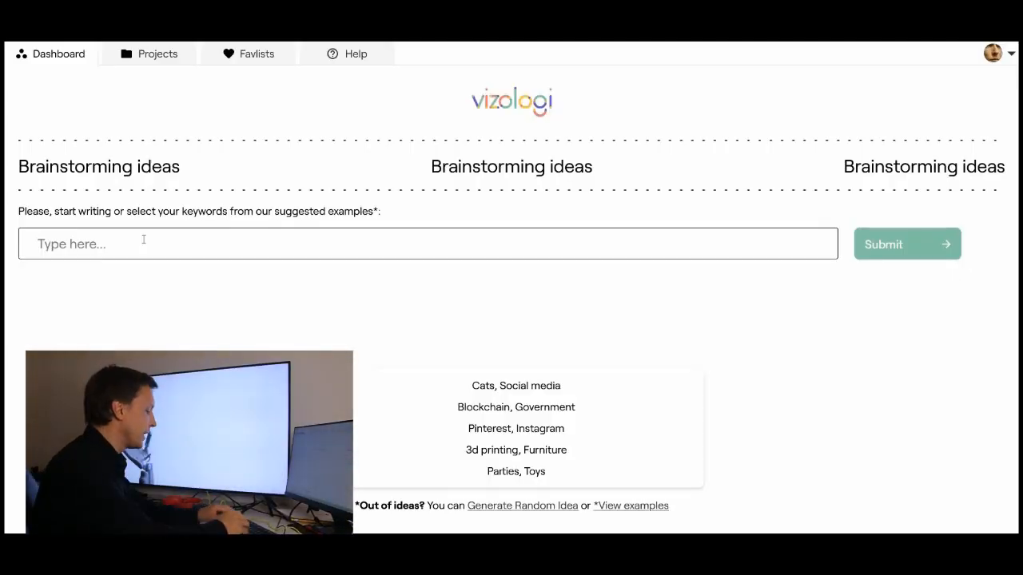
{"action": "type", "text": "Artificial intelligence Blockchai"}
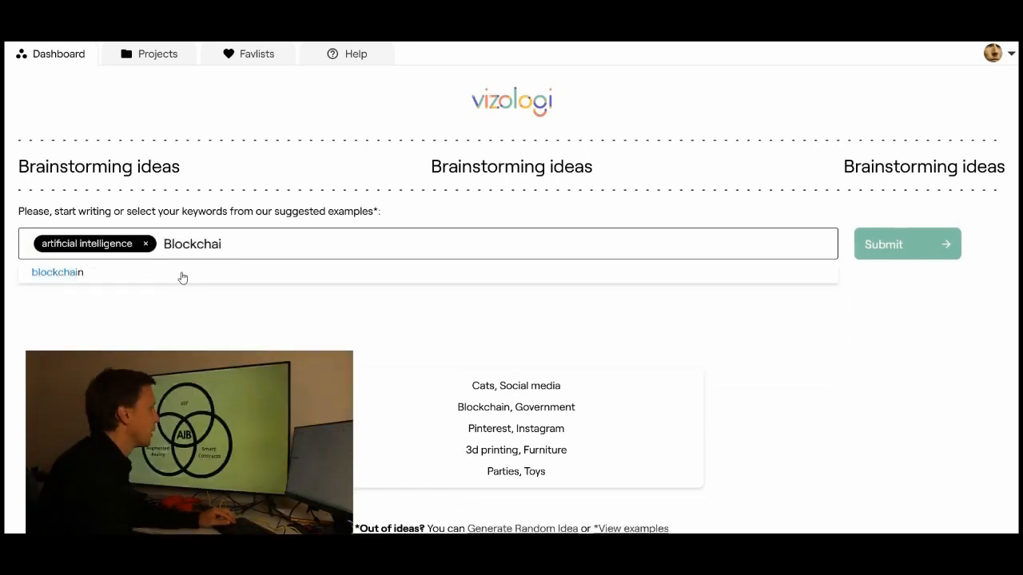
{"action": "left_click", "coordinate": [57, 271]}
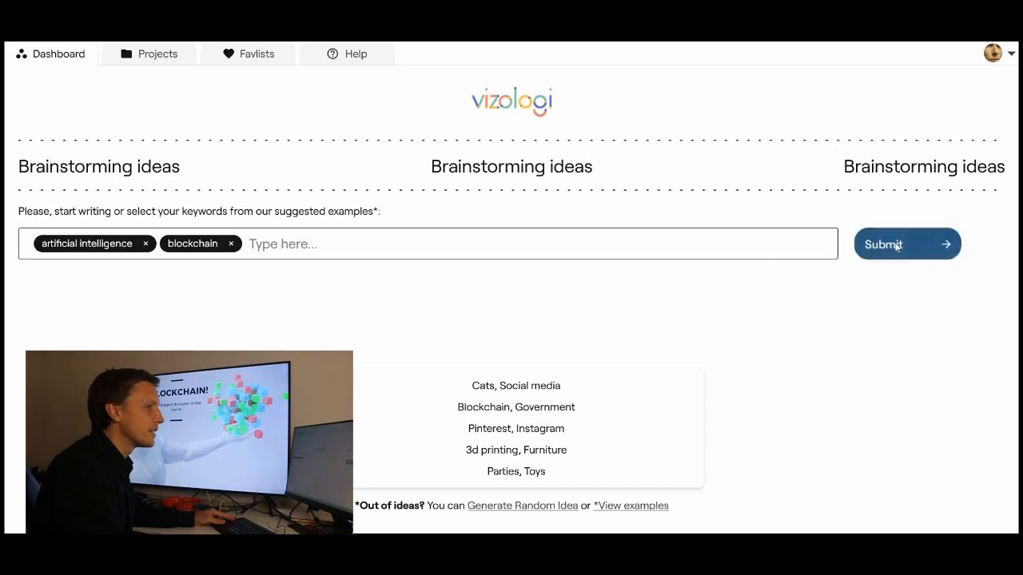
{"action": "left_click", "coordinate": [906, 243]}
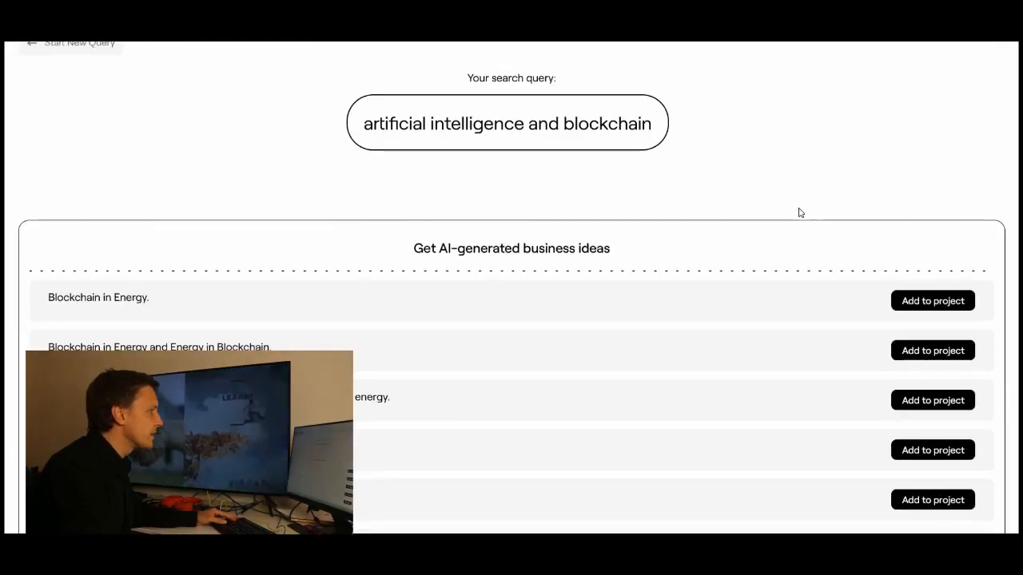
{"action": "scroll", "scroll_direction": "down", "scroll_amount": 3}
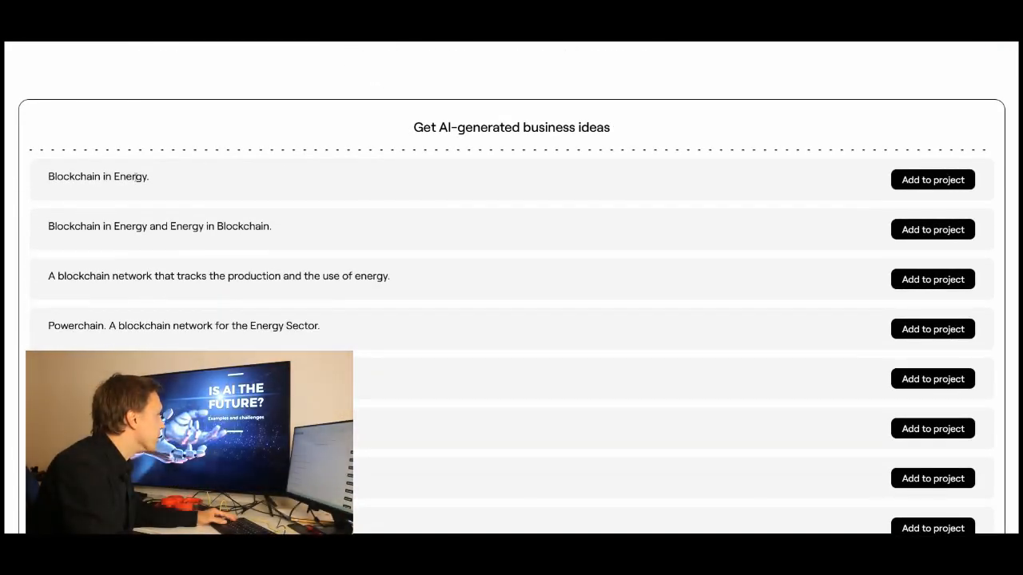